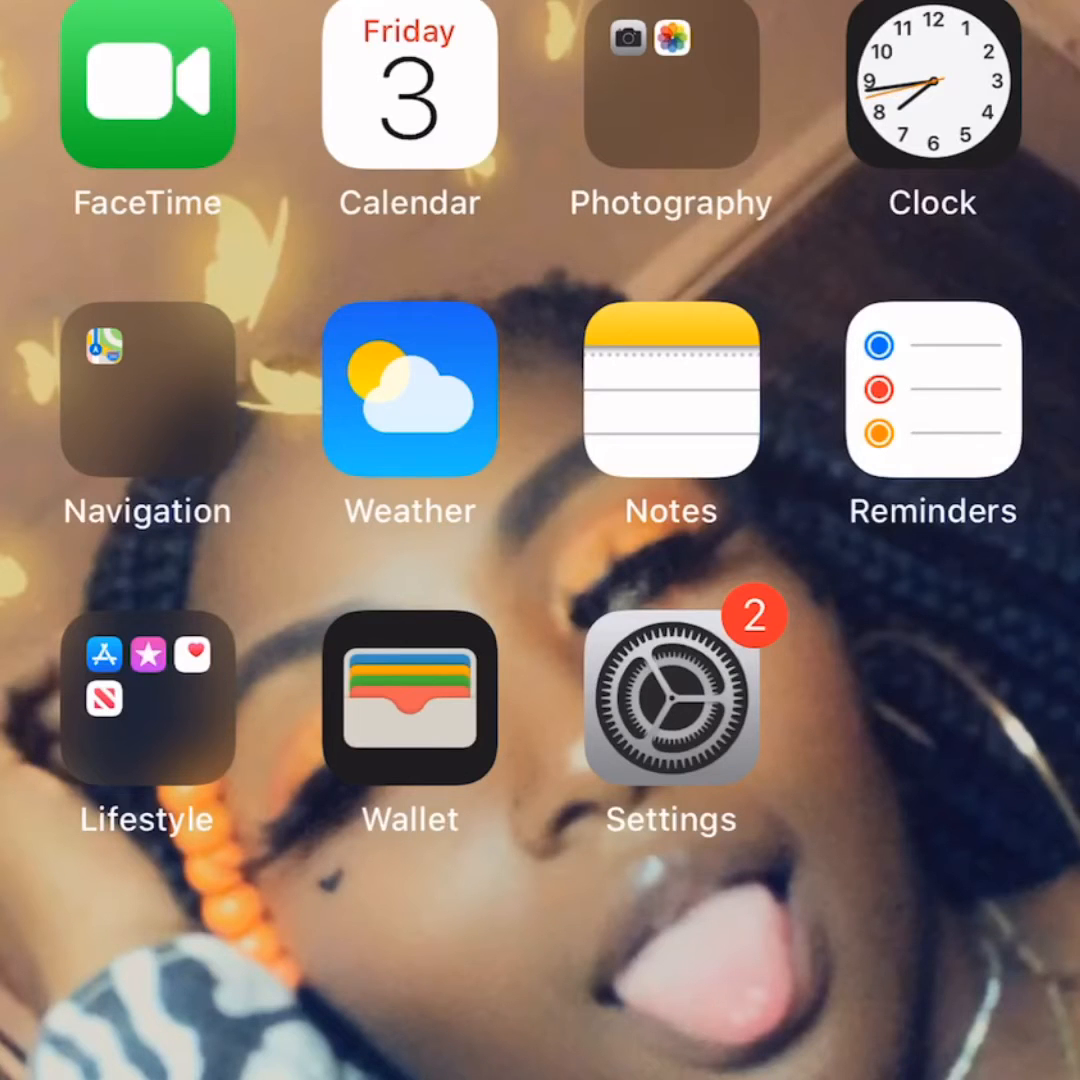
Step: Go from the home screen into Settings and open the Accessibility page
left_click(670, 695)
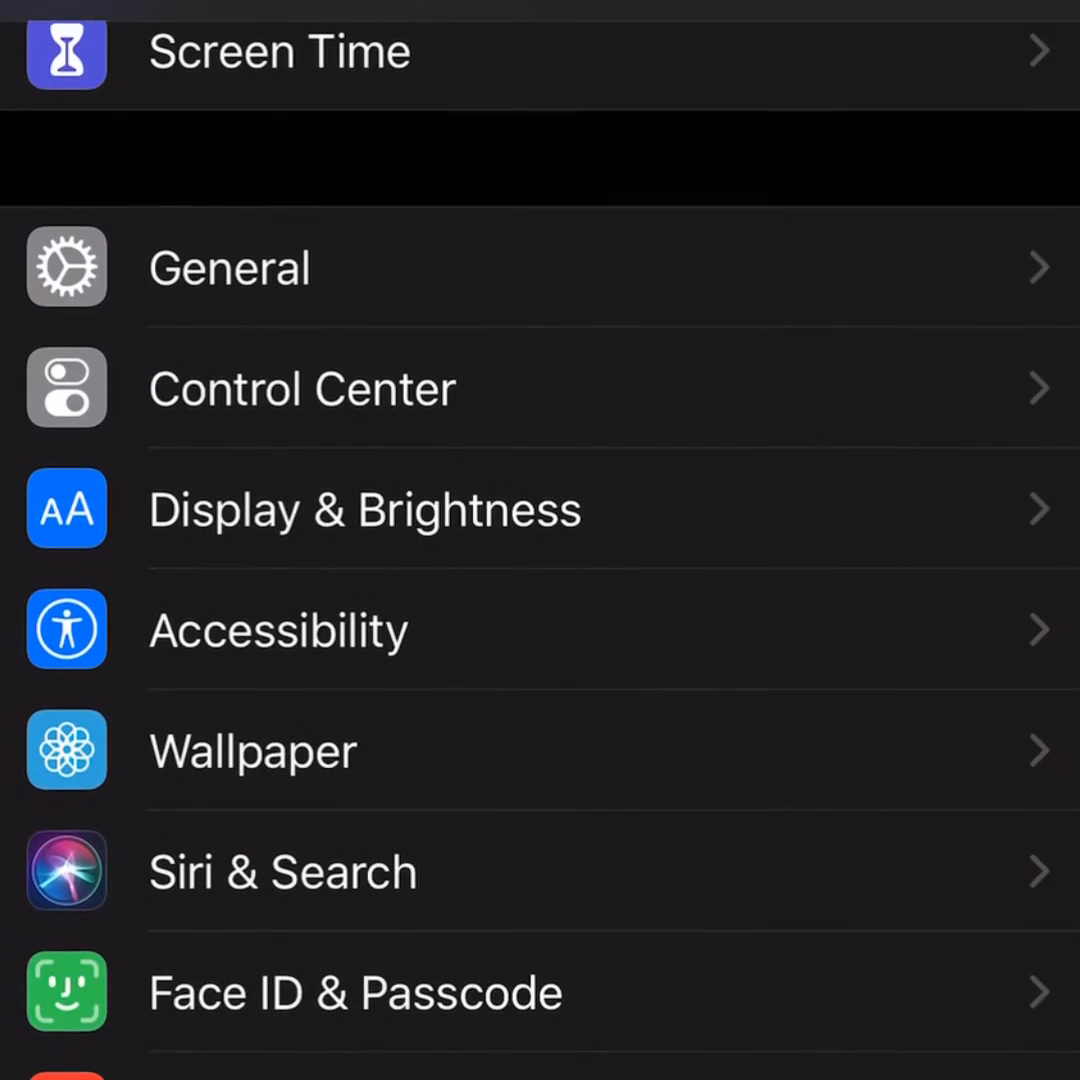
left_click(278, 630)
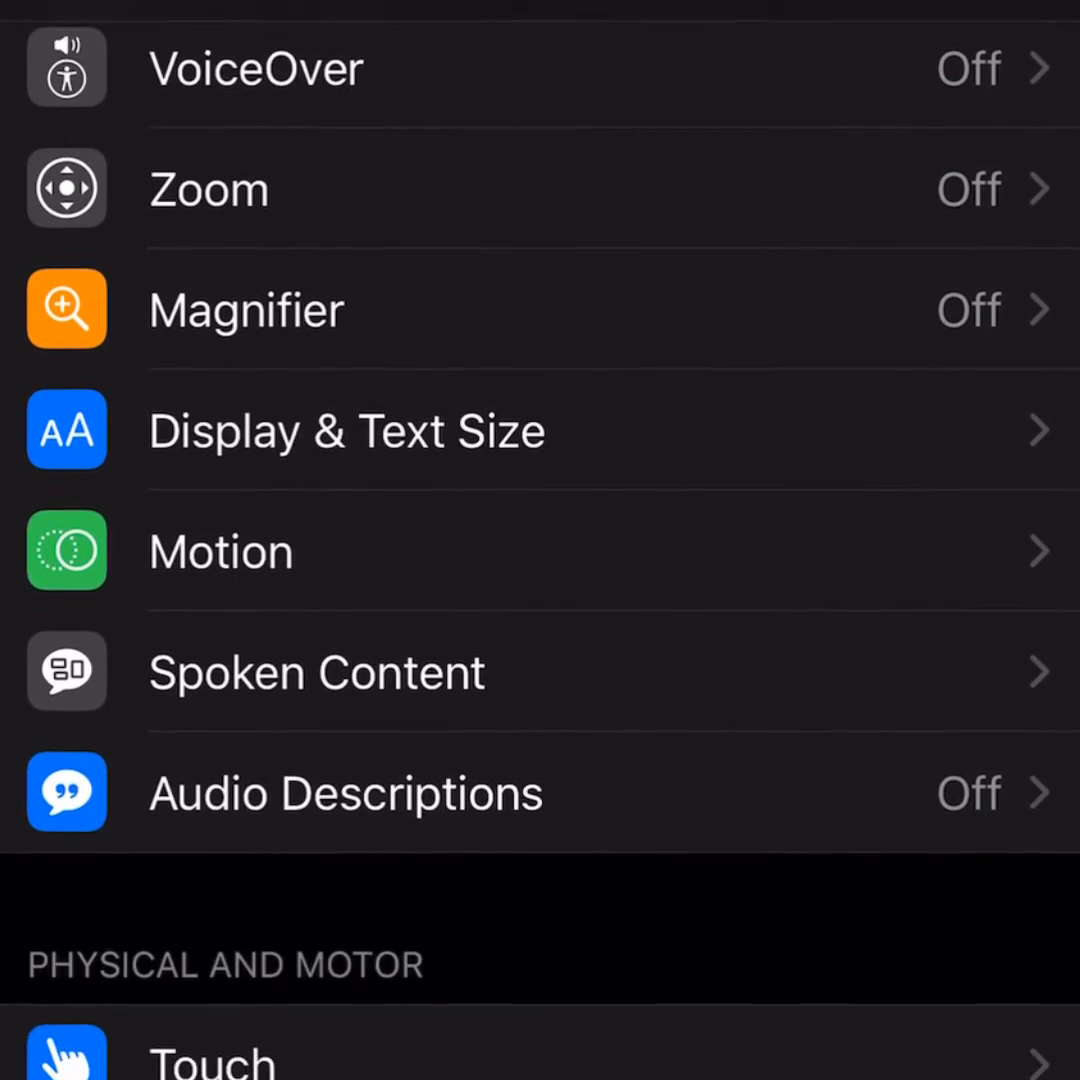
Step: In Spoken Content, toggle Speak Selection off and on, then nudge the Speaking Rate slider
left_click(316, 672)
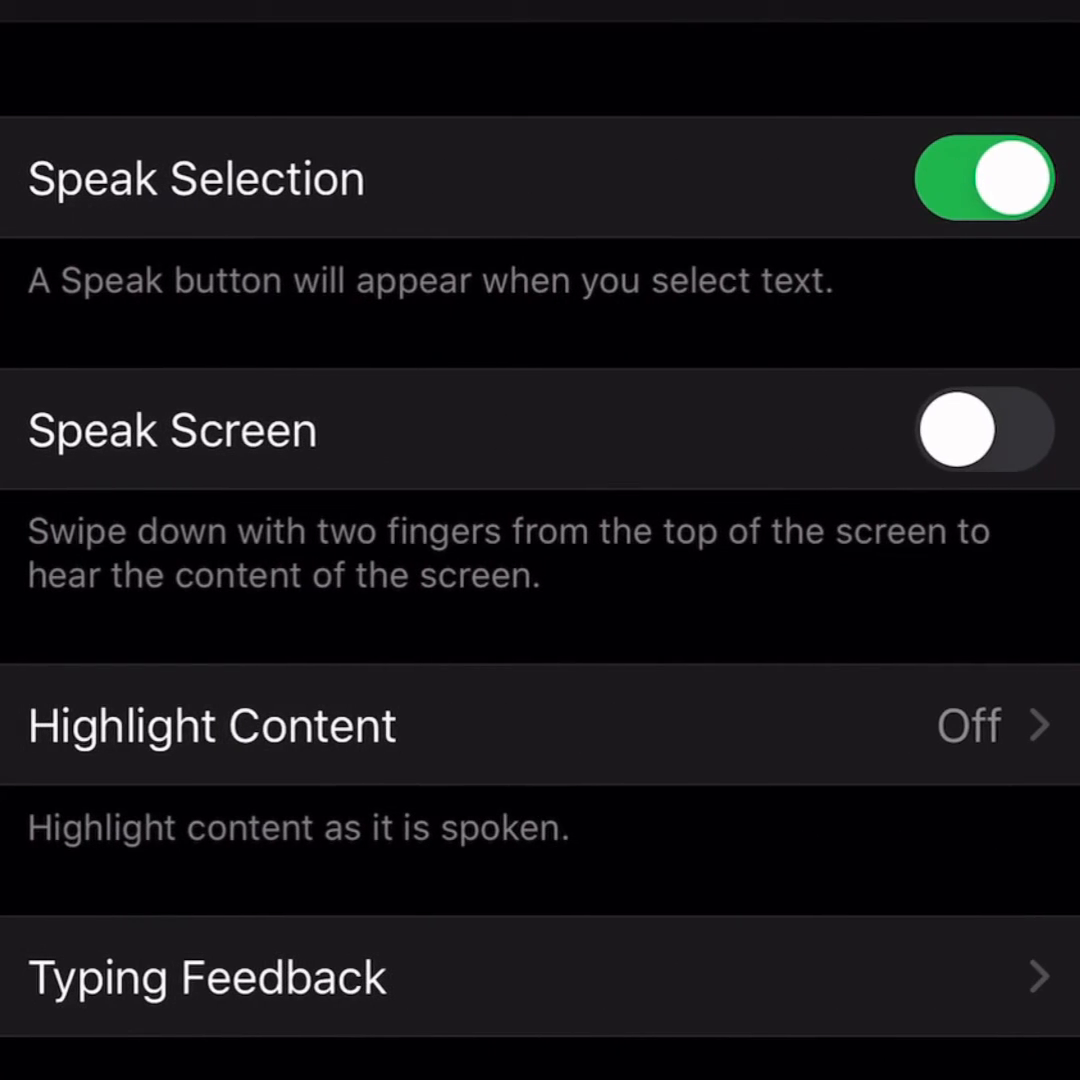
left_click(983, 178)
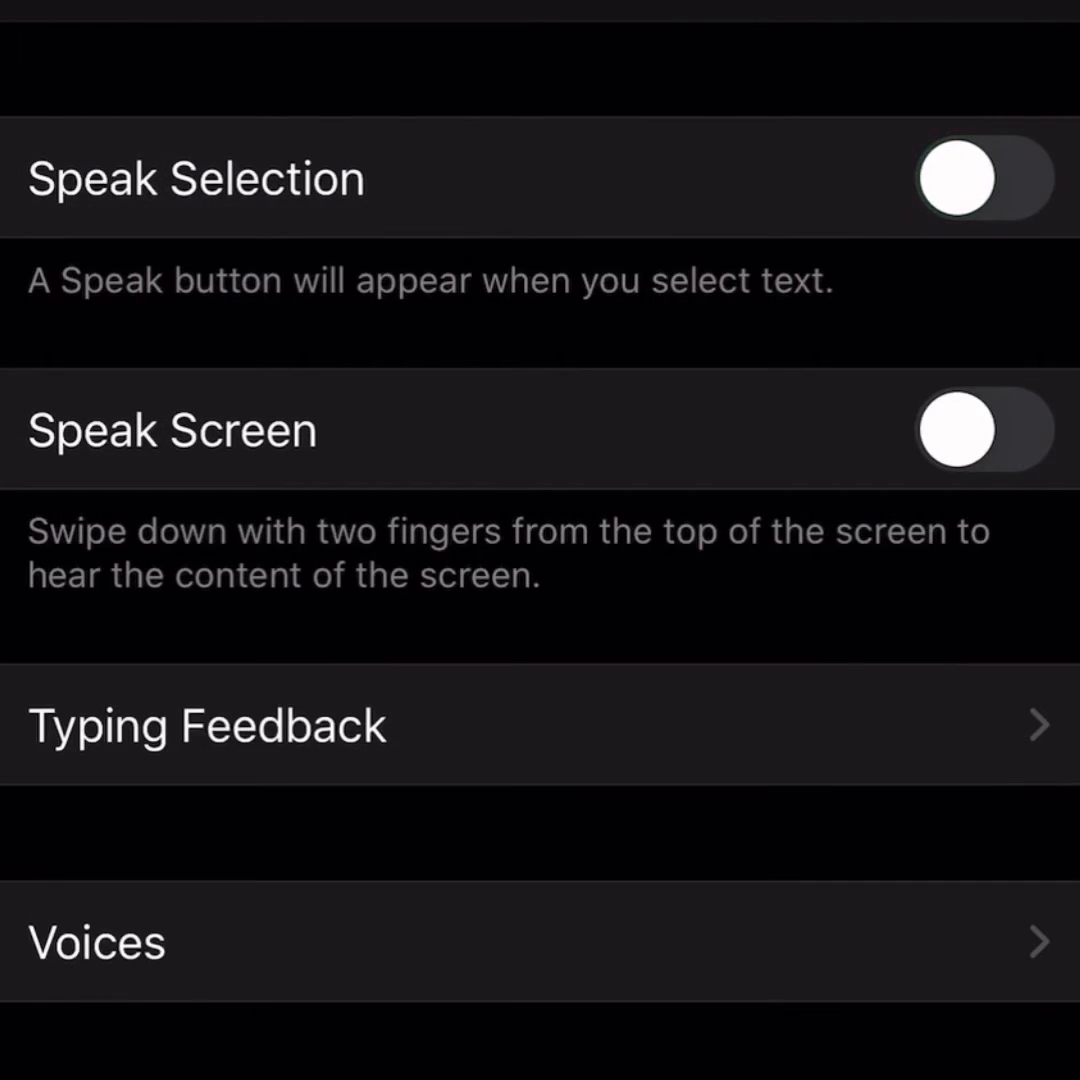
left_click(984, 178)
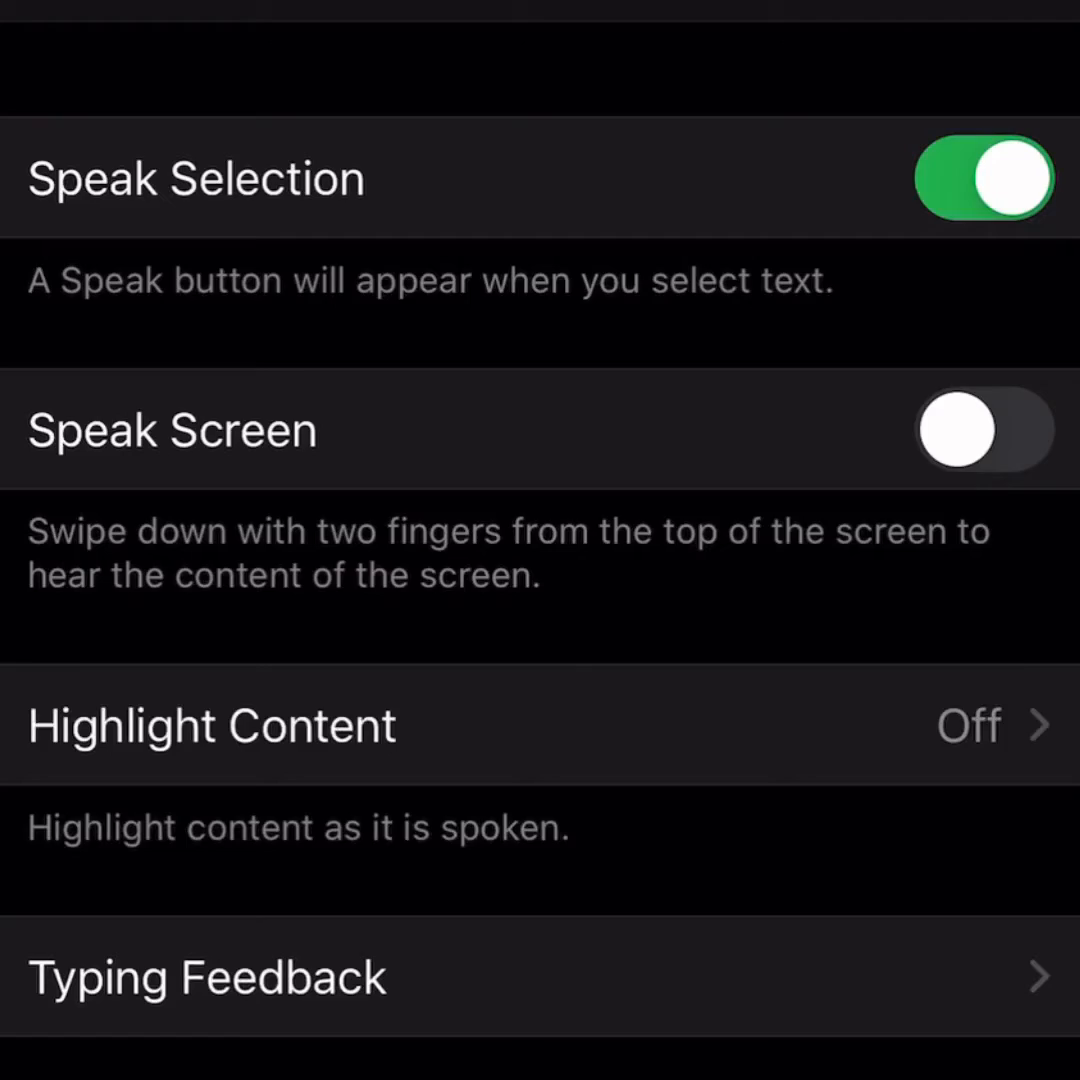
scroll("down", 3)
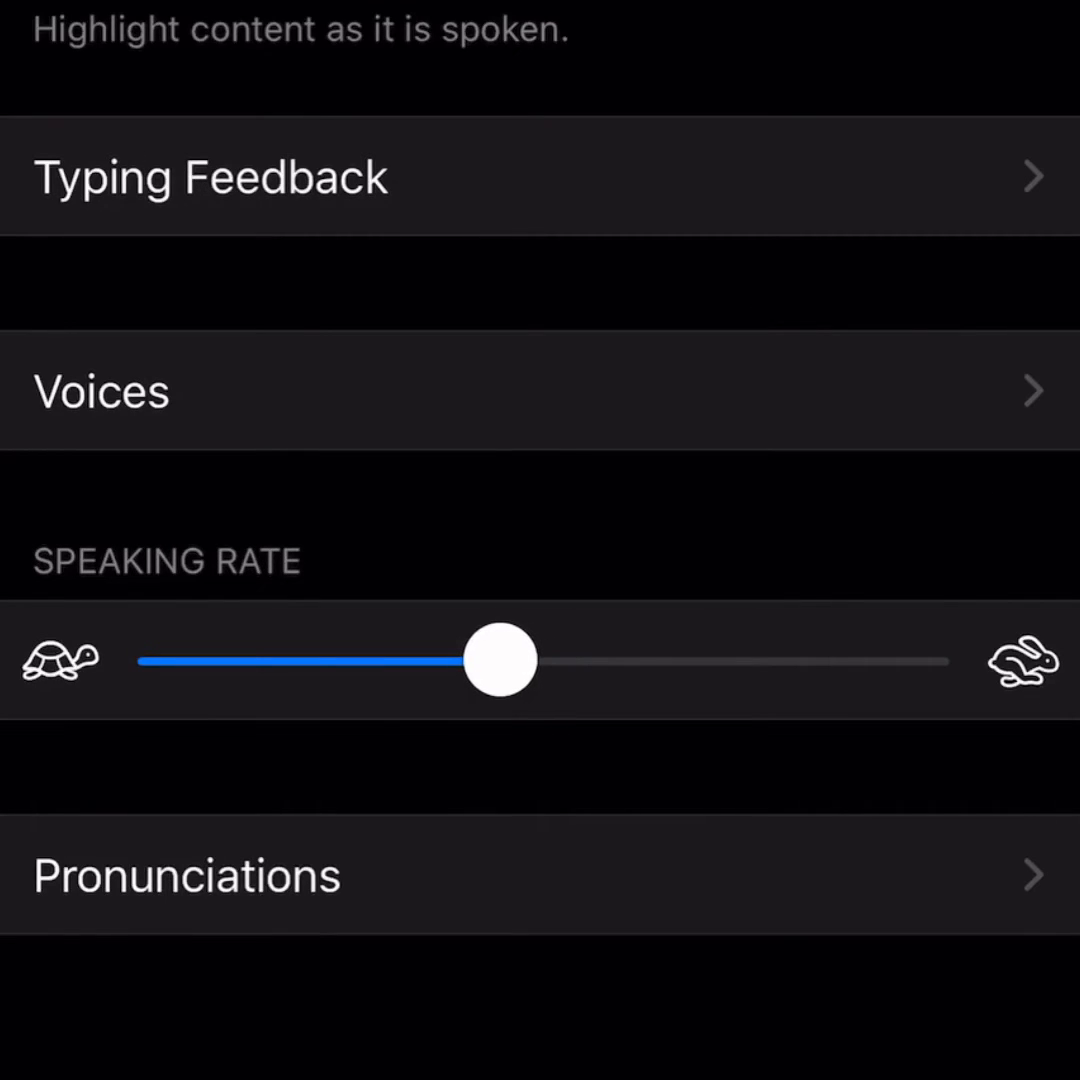
left_click_drag(495, 659, 510, 659)
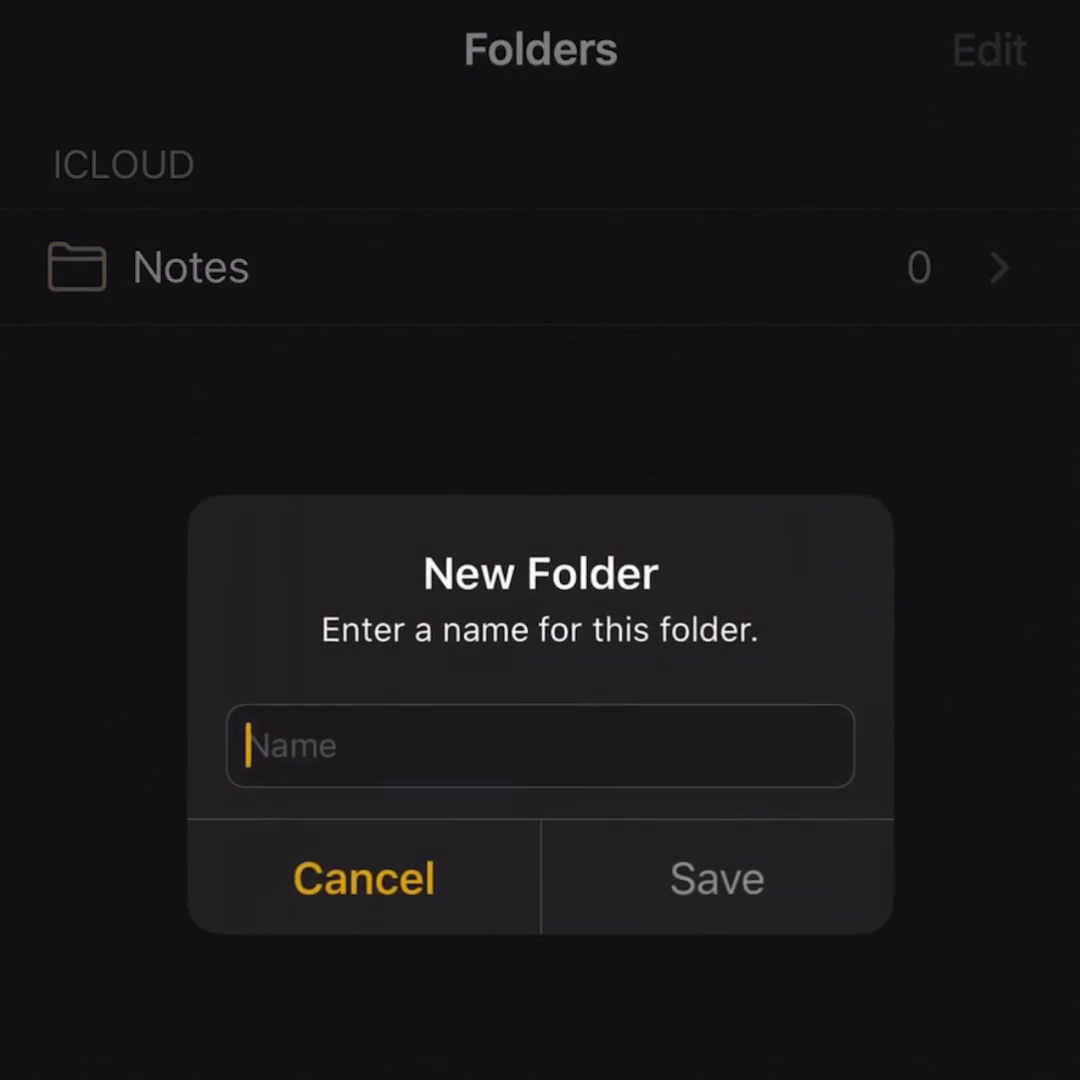
Step: Name the new Notes folder 'G'
type("G")
type("He")
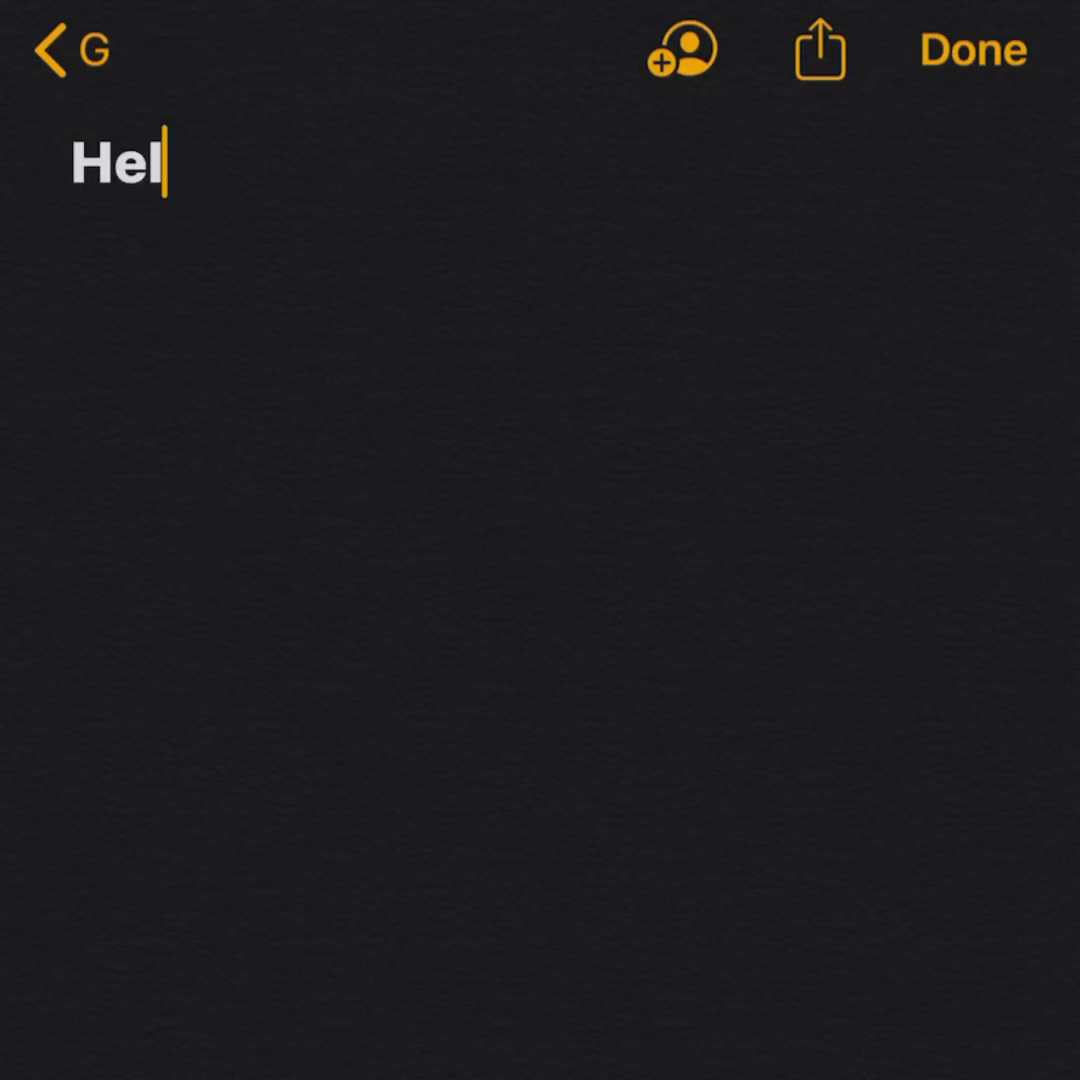
Step: Finish typing 'Hello my name is kam and I am crazy' in the note
type("lo my na")
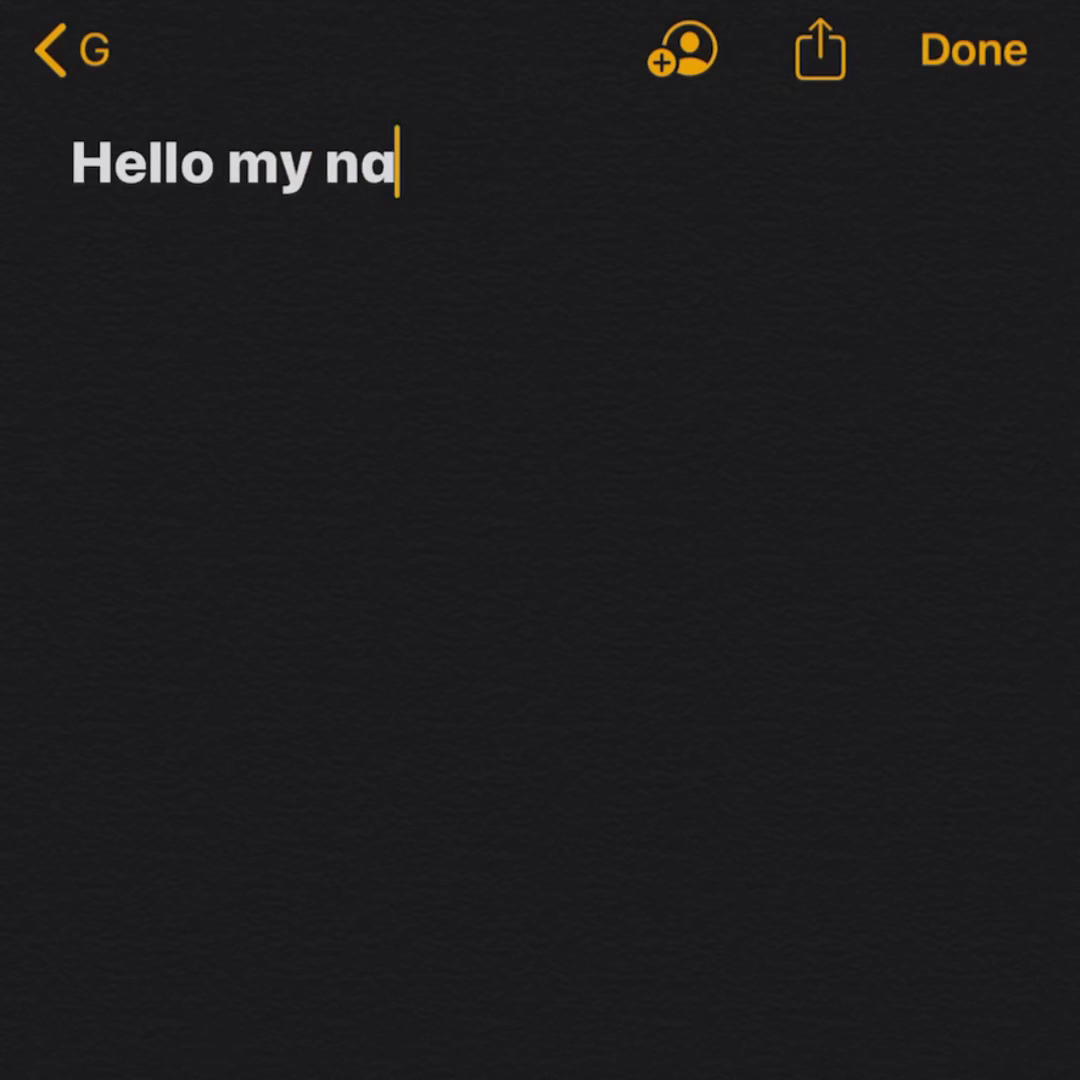
type("me is kam and")
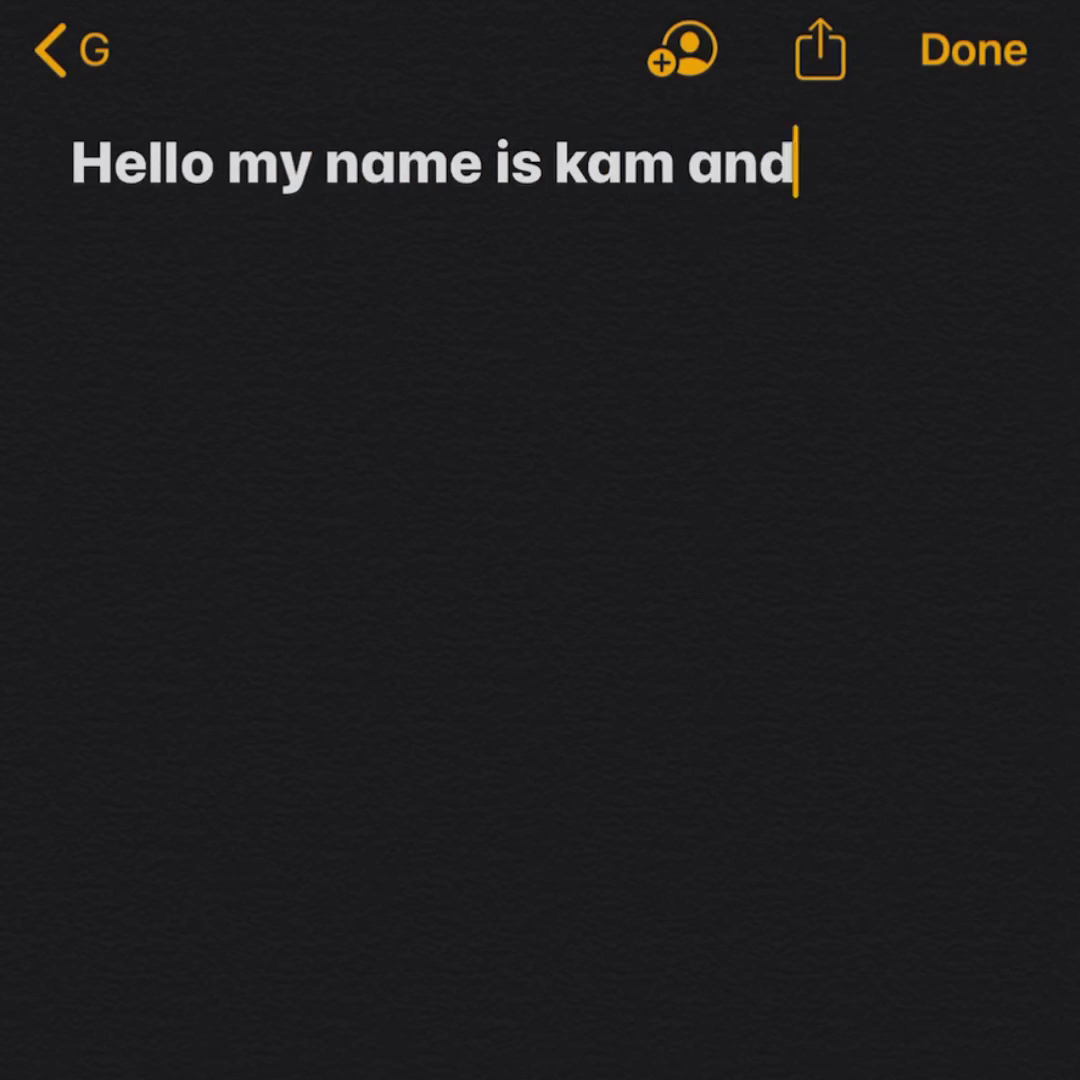
type("I am cra")
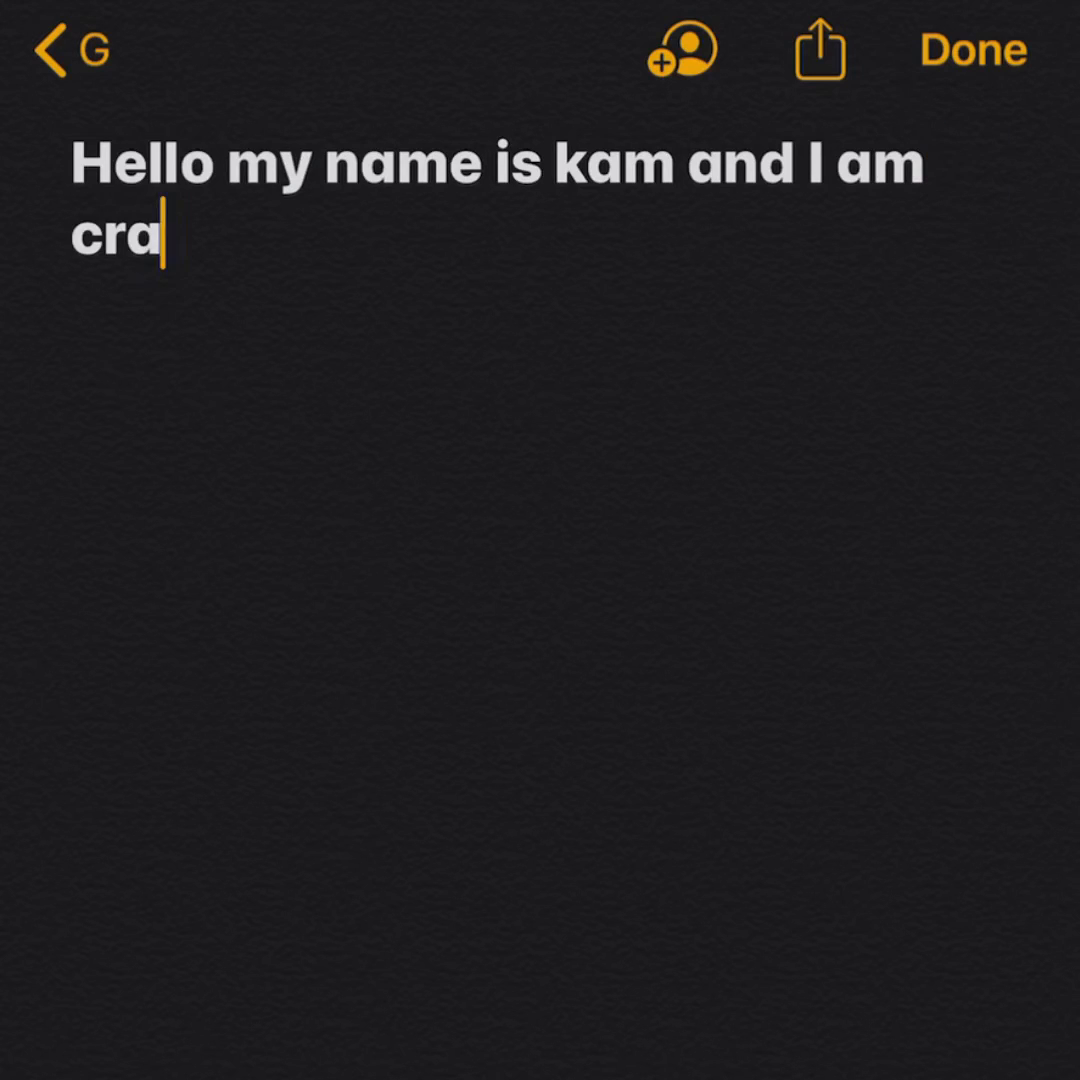
type("zy")
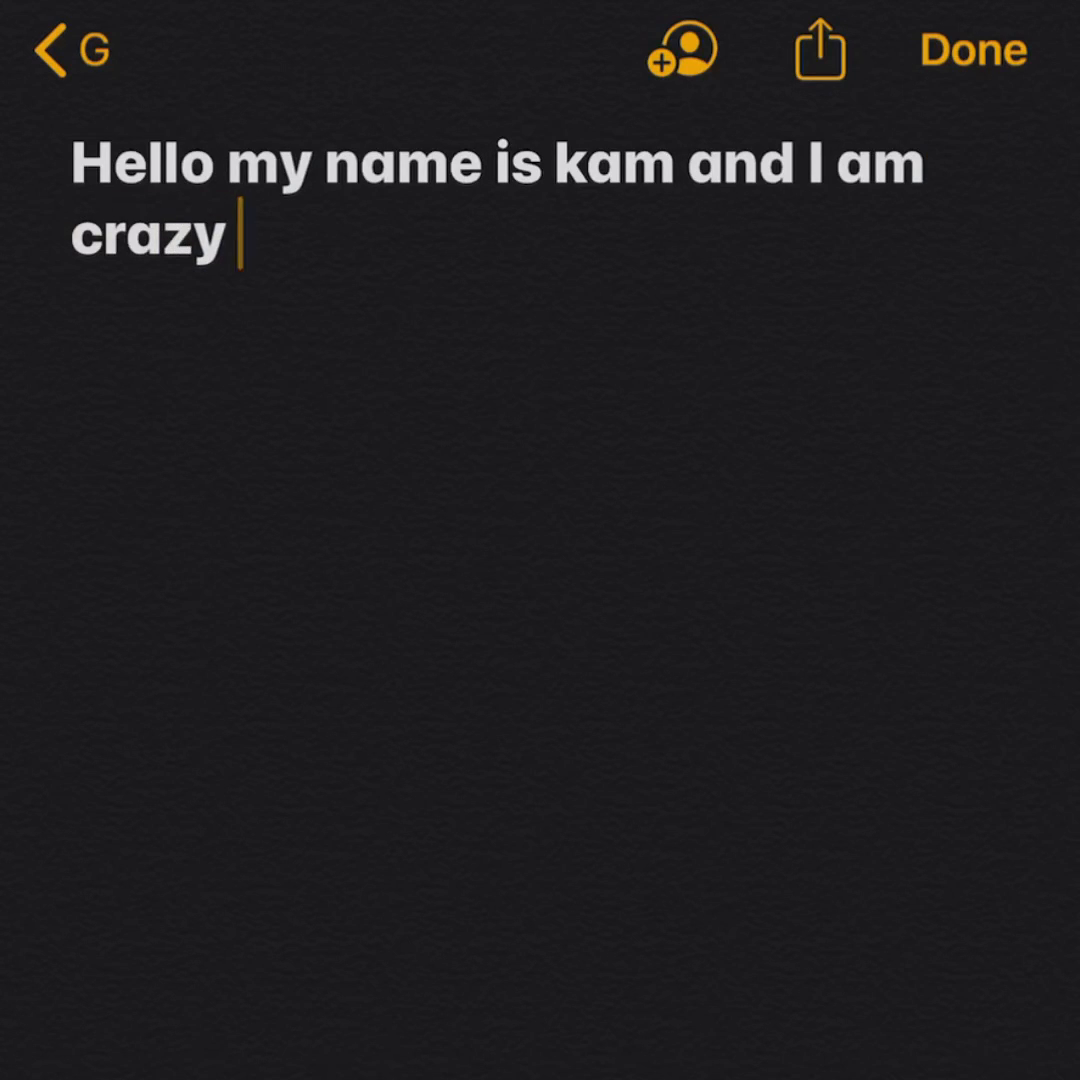
Step: Select all of the note's text and reveal more edit-menu actions to find Speak
left_click(238, 238)
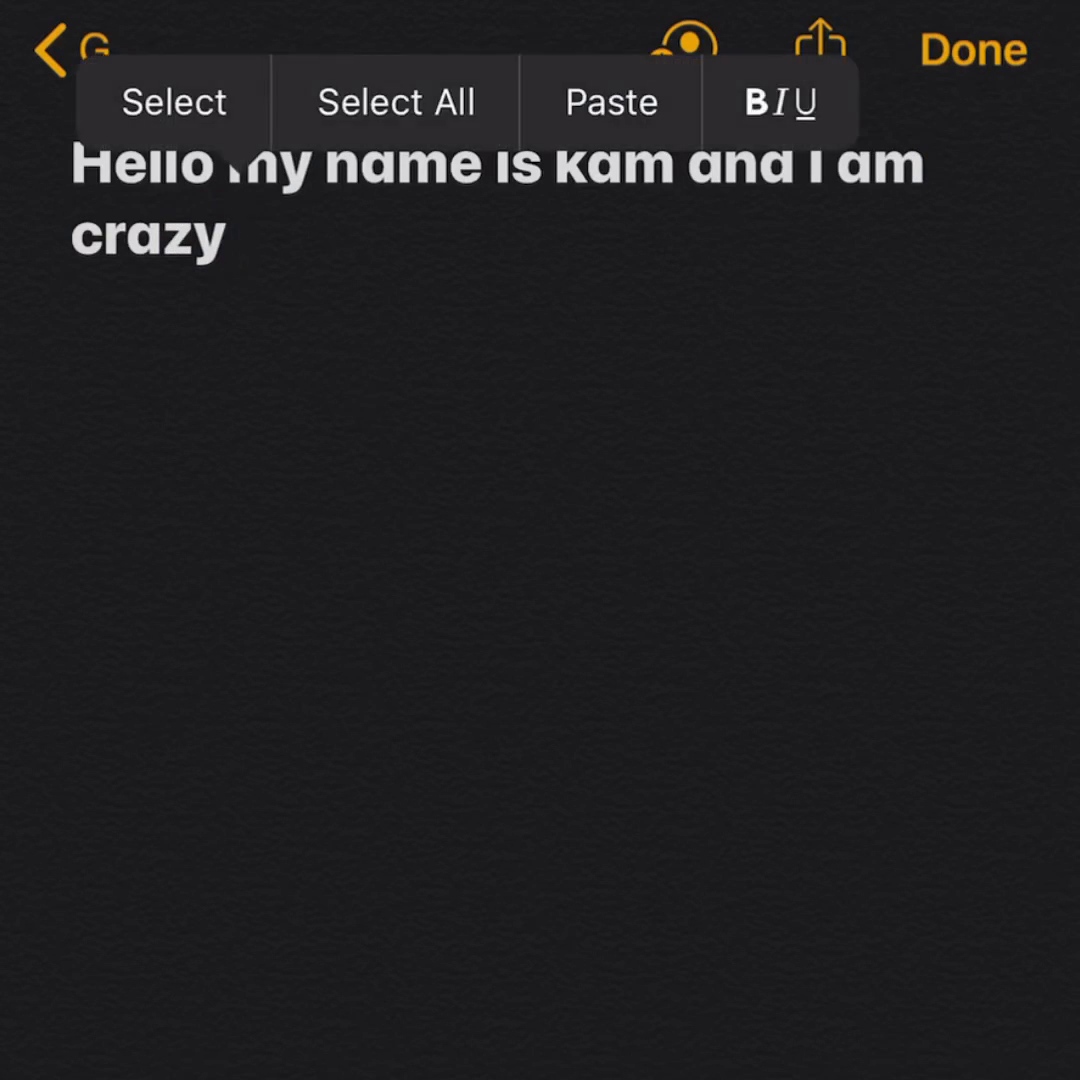
left_click(396, 102)
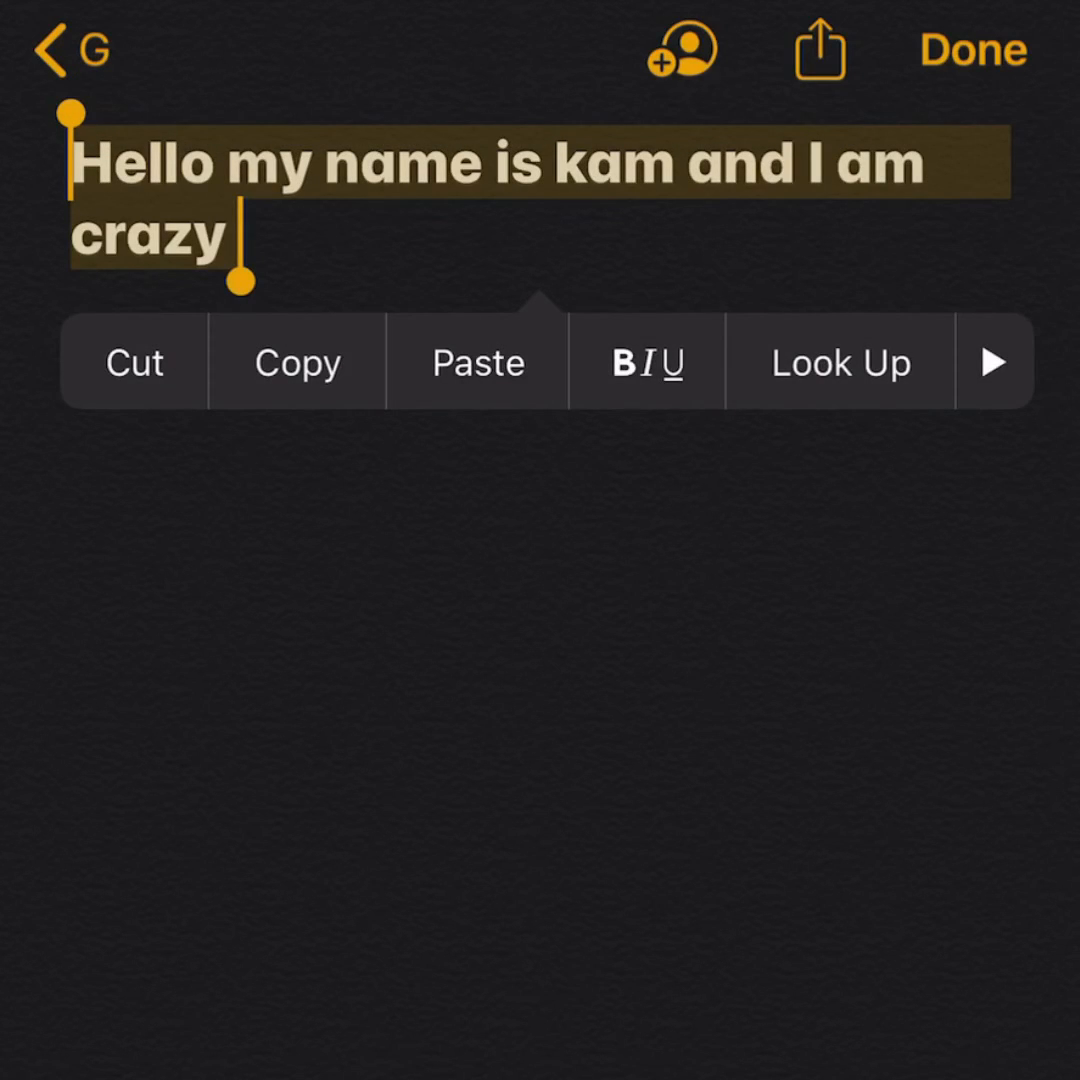
left_click(994, 361)
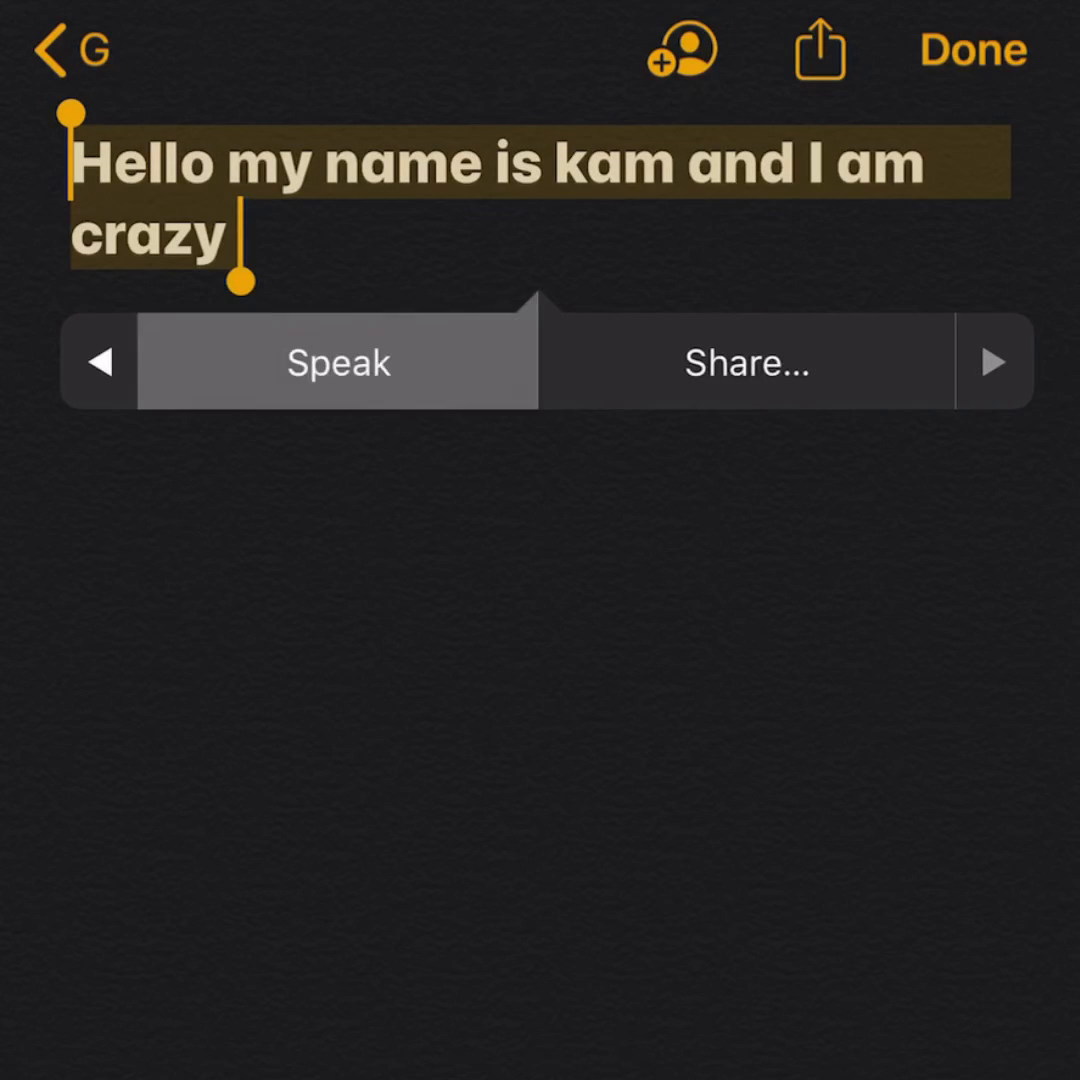